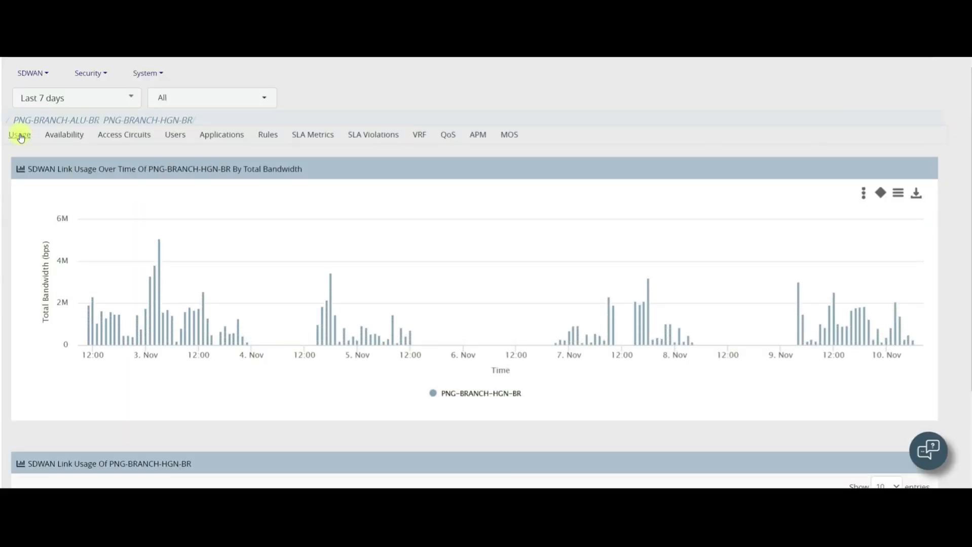
Show the Availability view for PNG-BRANCH-HGN-BR, with 98% availability and uptime.
left_click(64, 134)
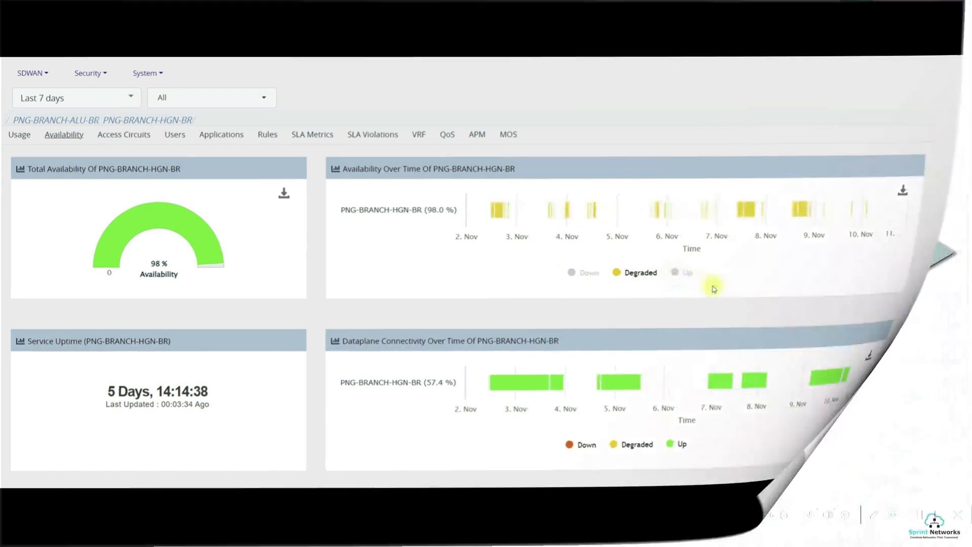
Show PNG-BRANCH-HGN-BR's top applications, categories and business tags by bandwidth.
left_click(221, 134)
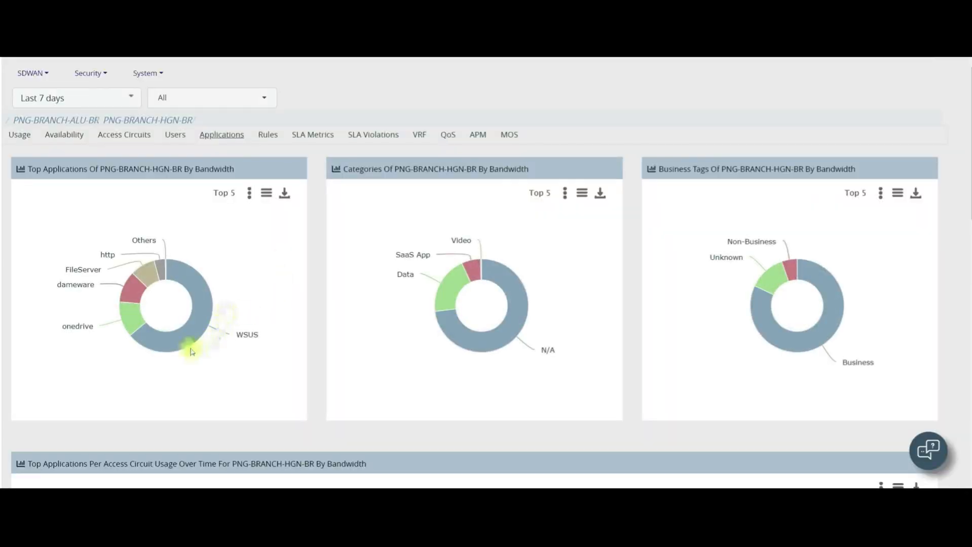
mouse_move(198, 339)
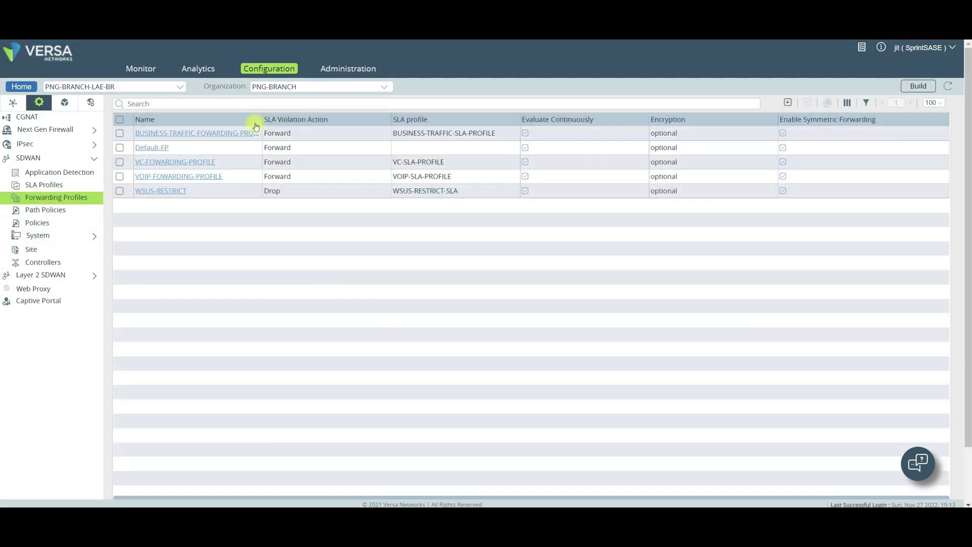
Show the Monitor summary for PNG-BRANCH-LAE-BR, with CPE interfaces and traffic chart.
left_click(196, 133)
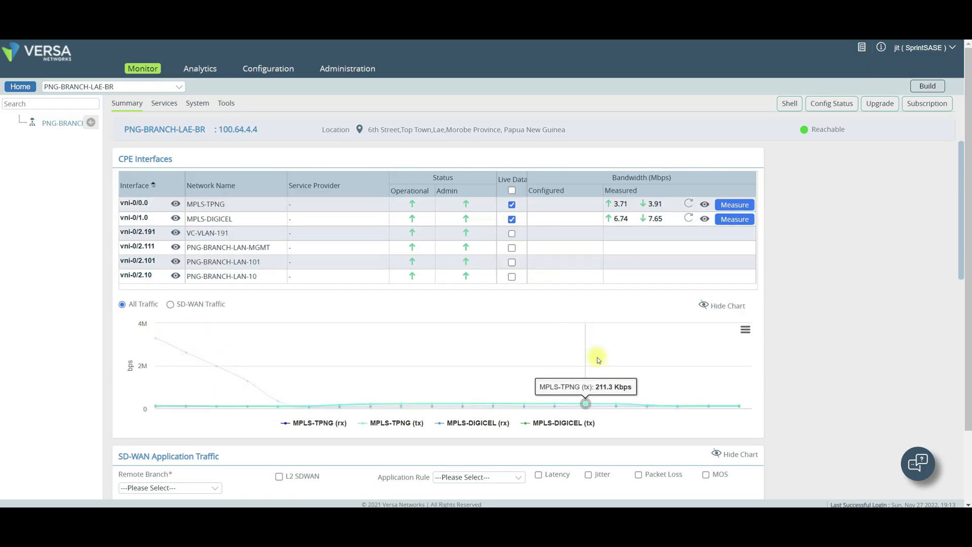
Request a bandwidth measurement on vni-0/0.0 toward PNG-BRANCH-TPNG-HUB over MPLS-TPNG.
left_click(734, 204)
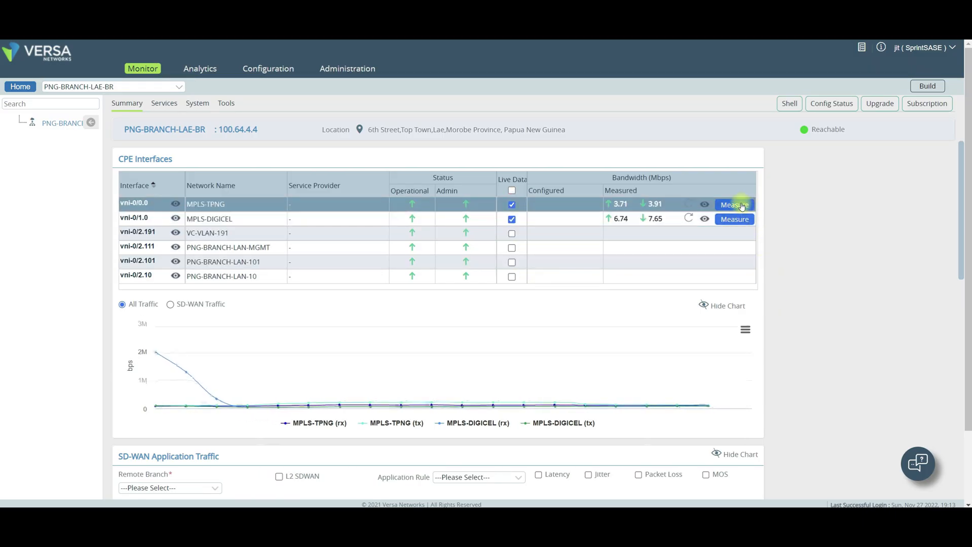
left_click(735, 205)
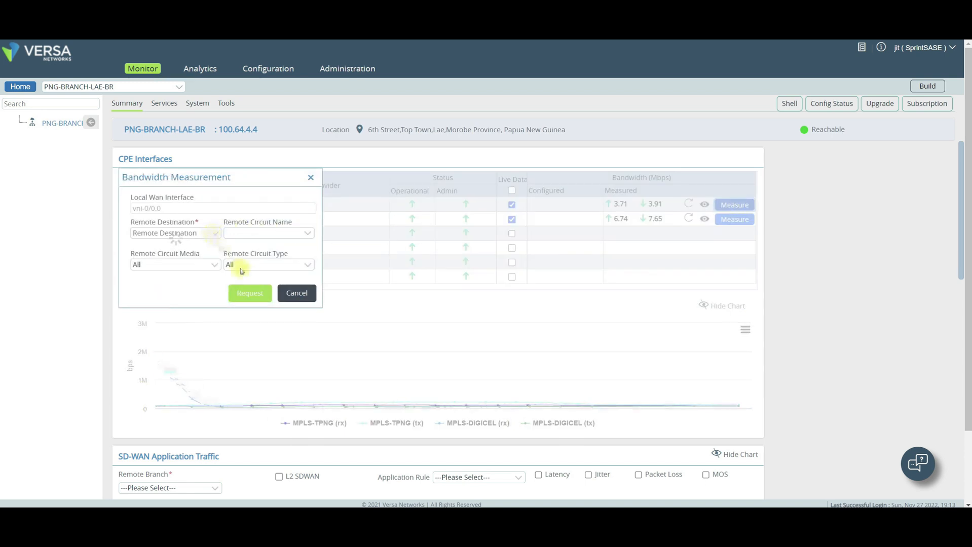
left_click(175, 233)
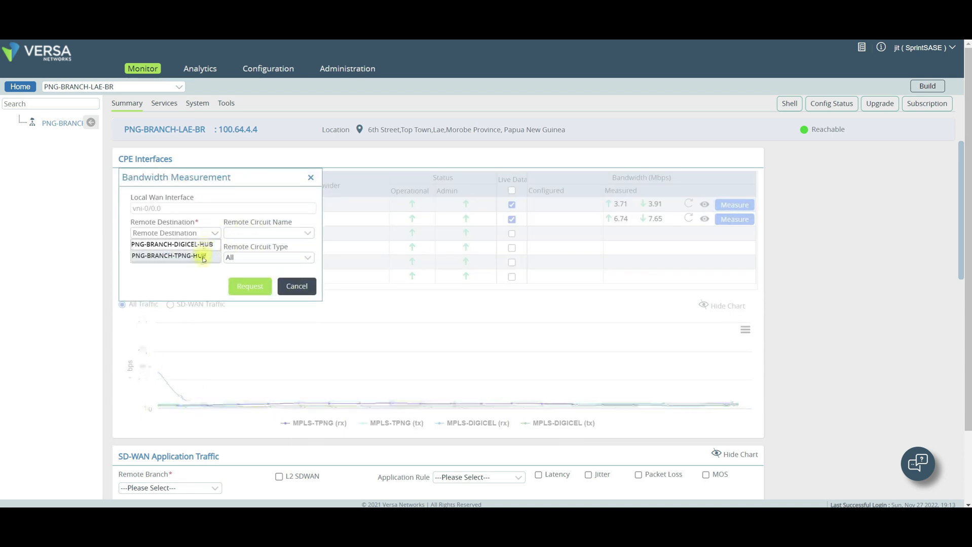
left_click(172, 256)
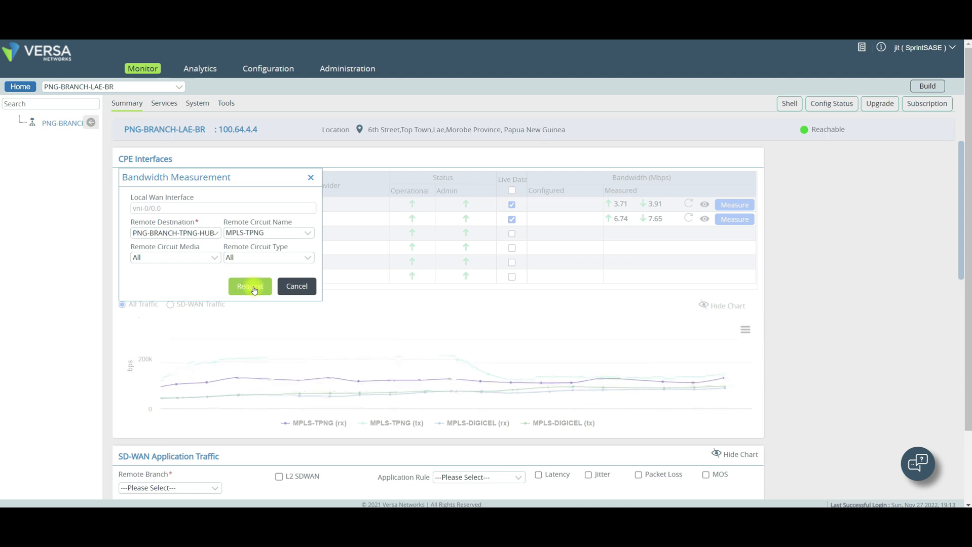